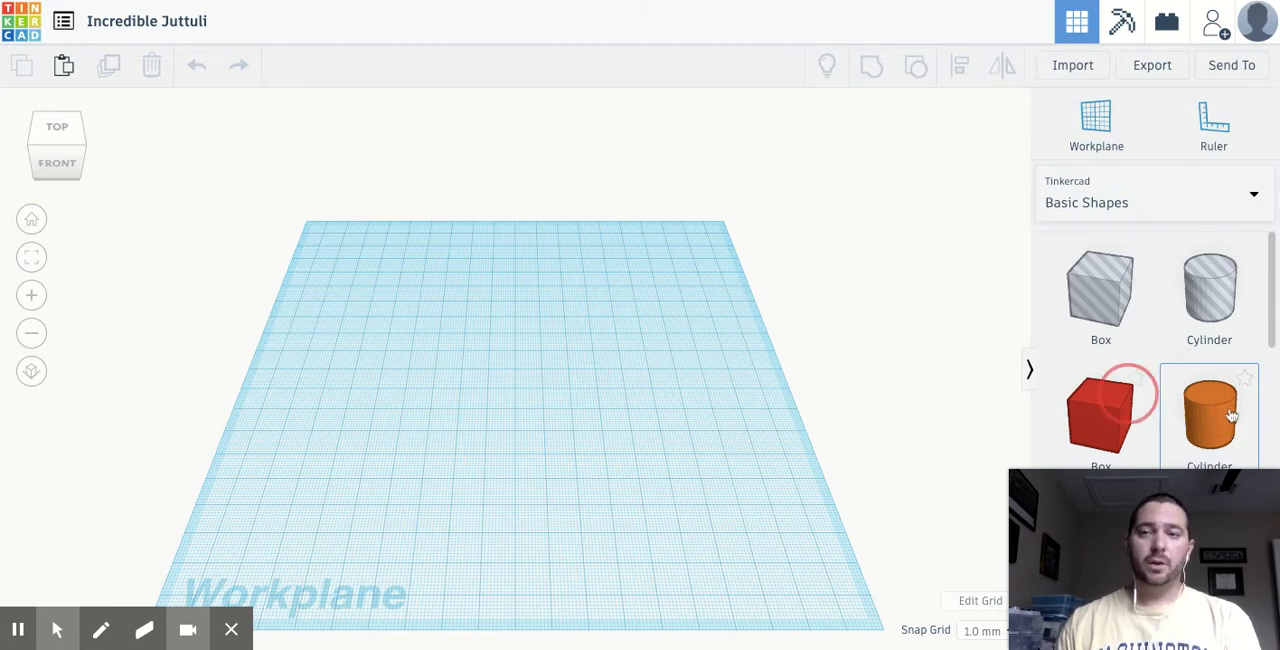
Step: Place an orange cylinder on the workplane and rename the design 'Pencil Holder'
{"action": "left_click_drag", "start_coordinate": [1209, 415], "coordinate": [518, 355]}
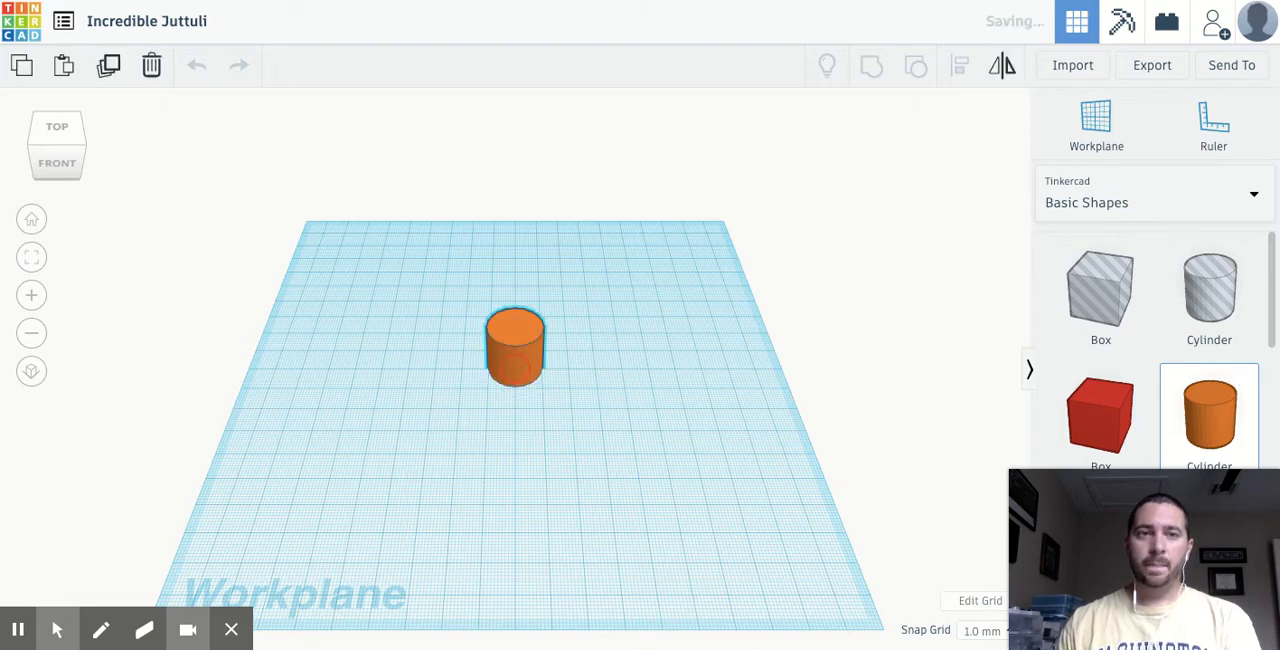
{"action": "left_click", "coordinate": [515, 345]}
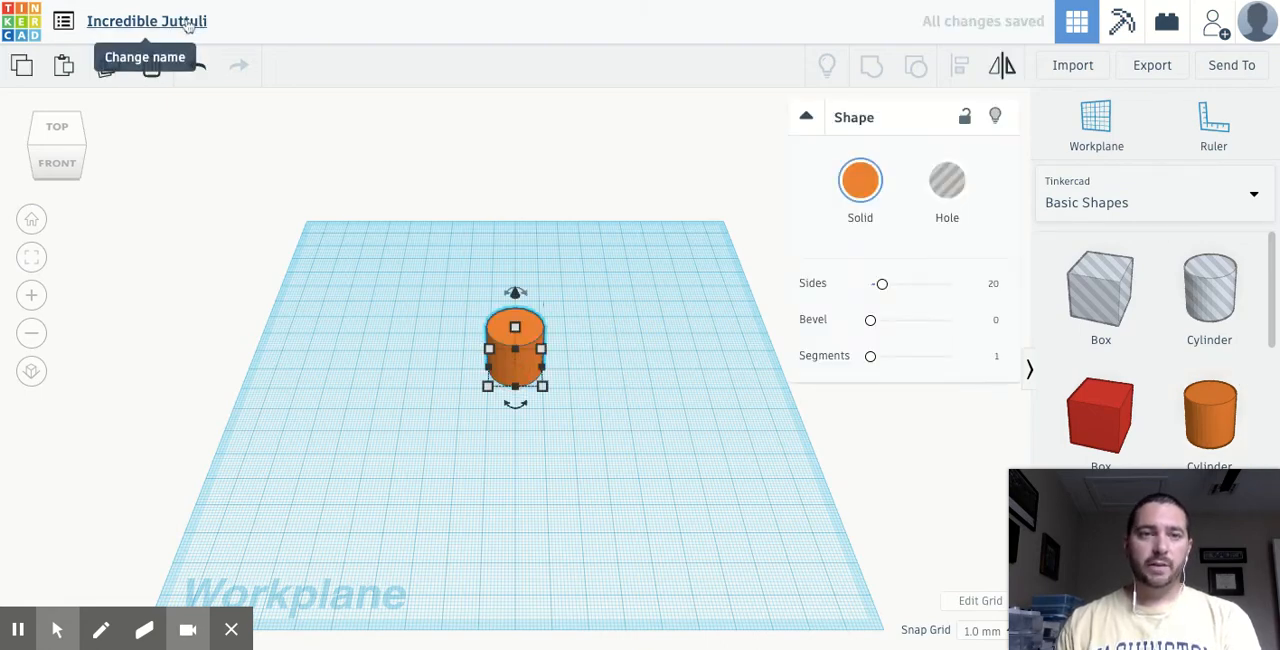
{"action": "type", "text": "Pencil Holder"}
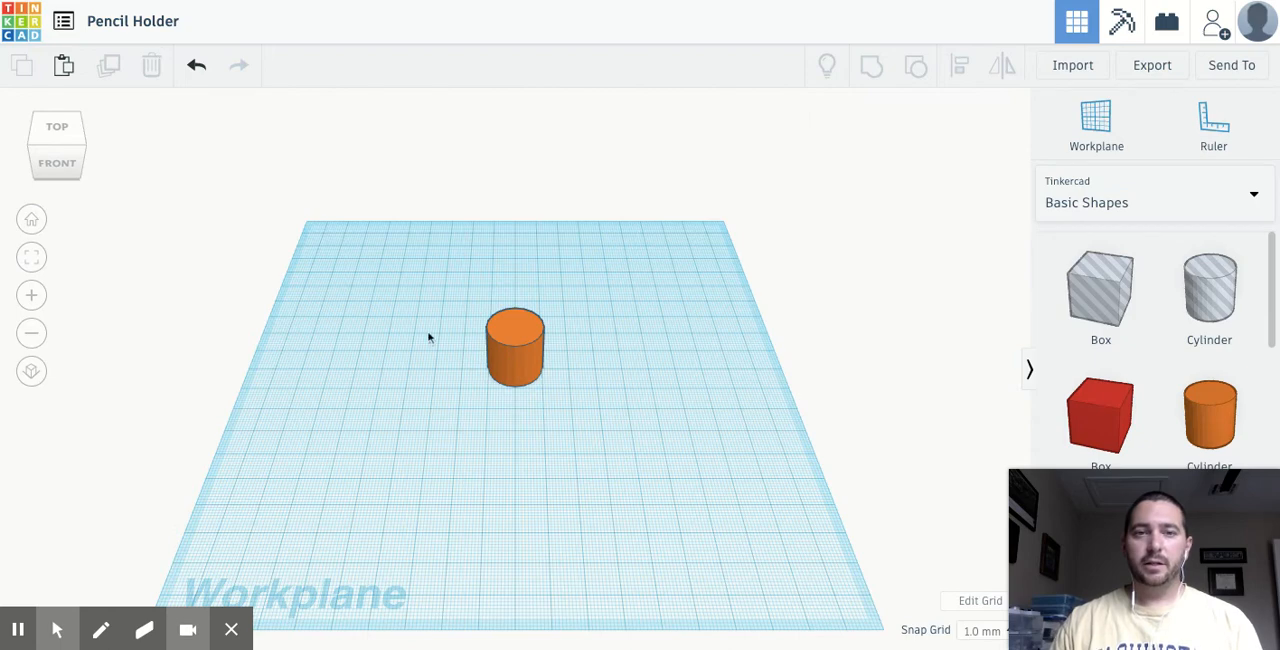
Step: Stretch the orange cylinder taller by entering 13 as its height
{"action": "left_click", "coordinate": [515, 348]}
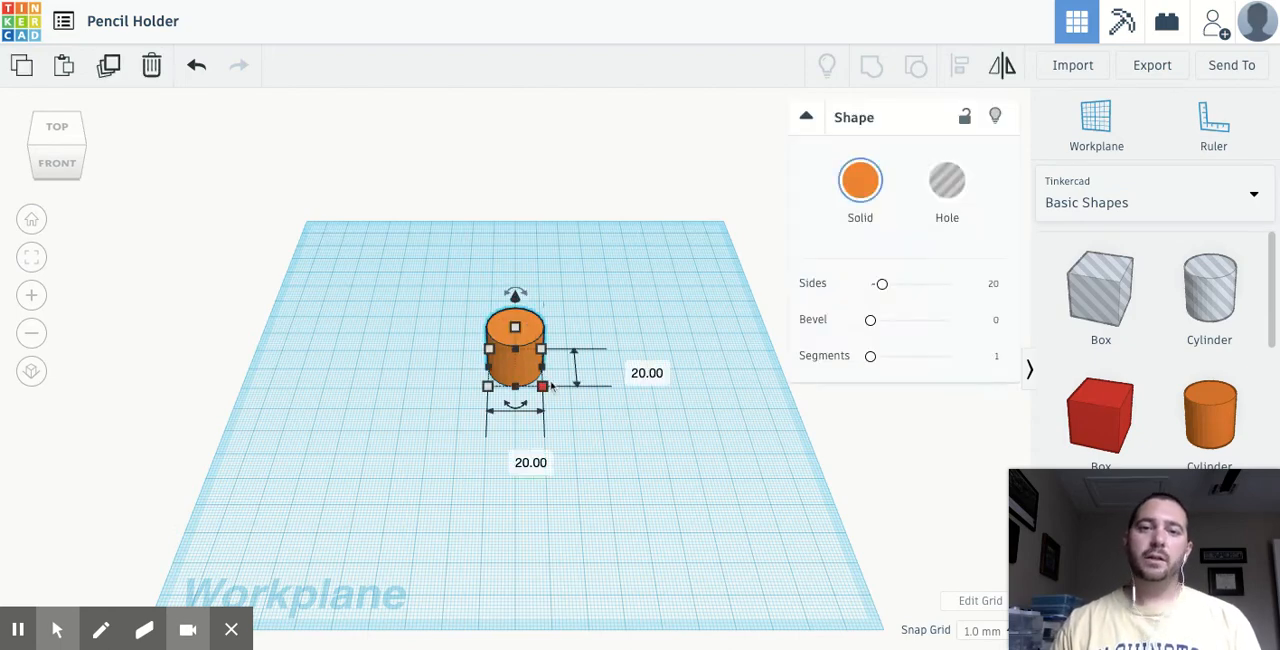
{"action": "left_click", "coordinate": [647, 372]}
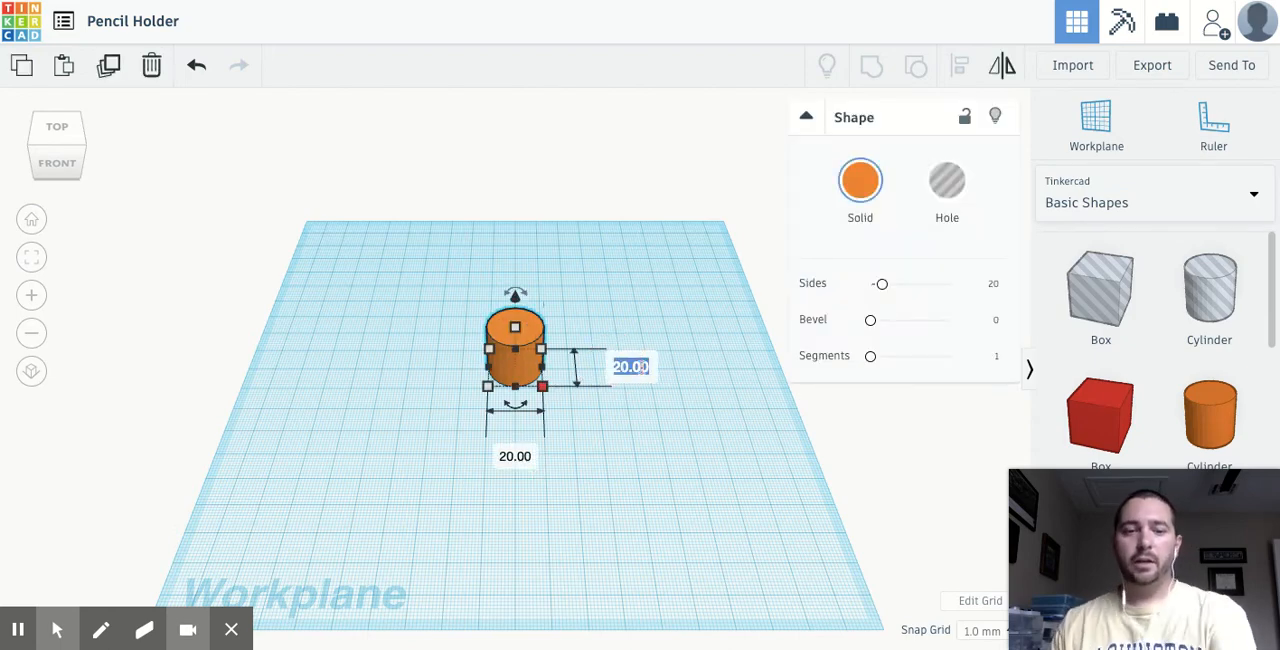
{"action": "type", "text": "13"}
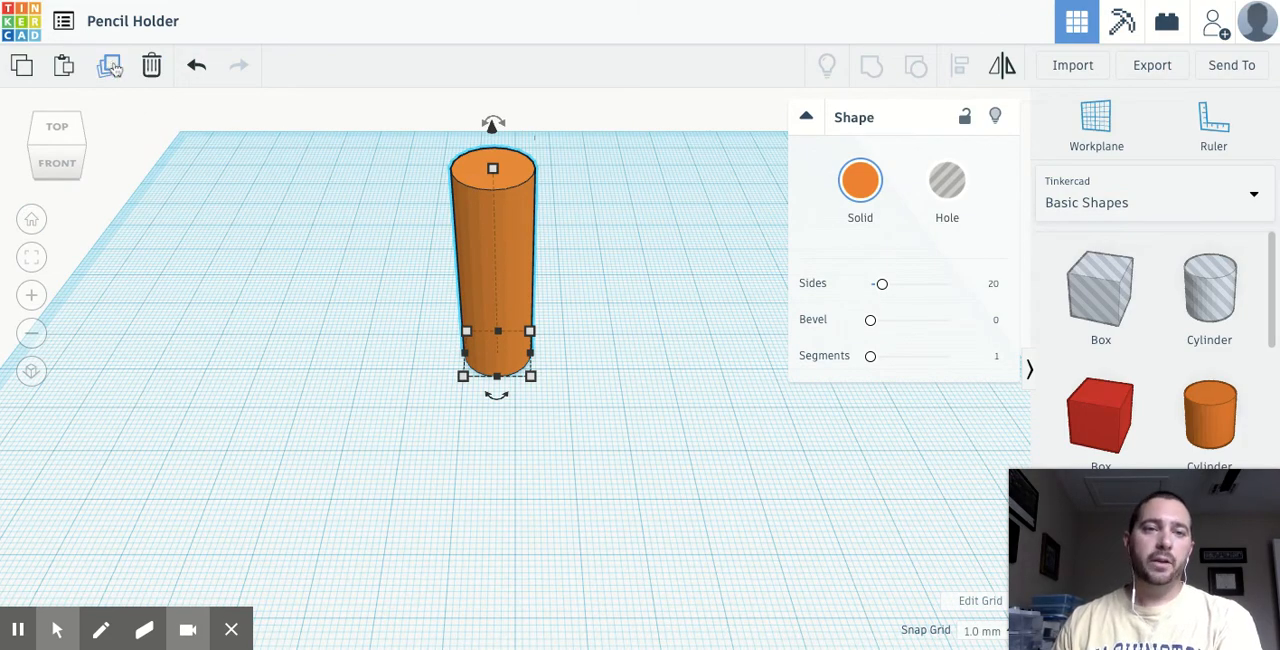
{"action": "mouse_move", "coordinate": [113, 65]}
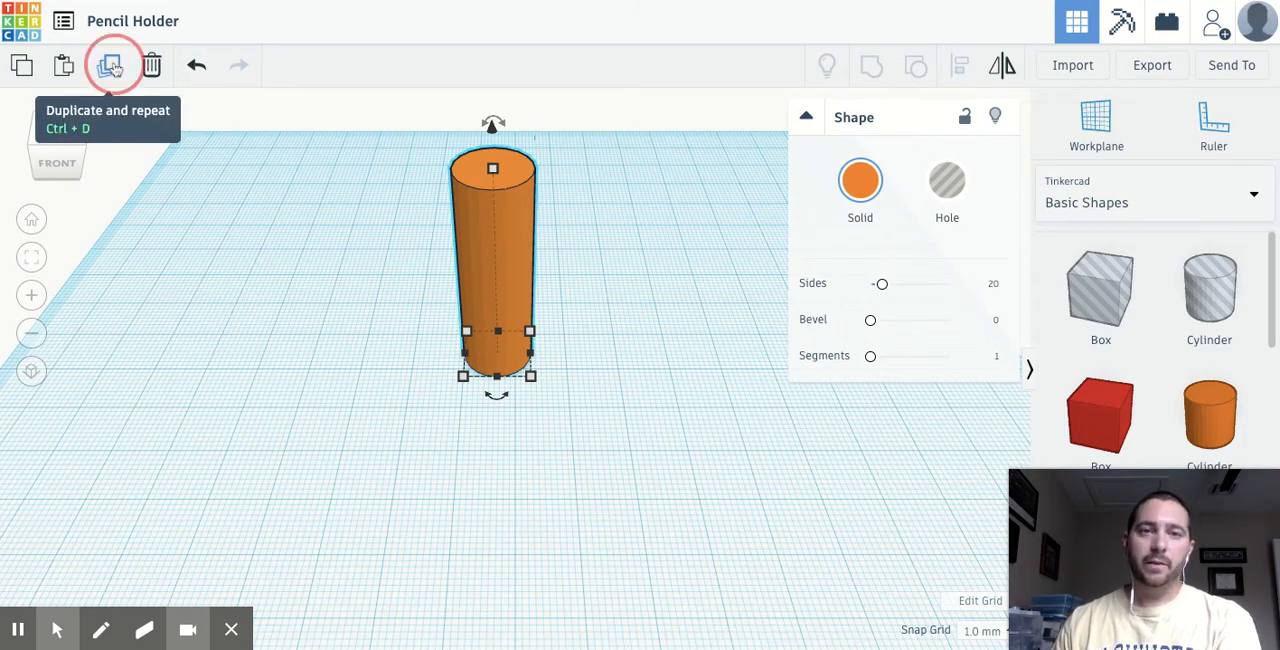
Step: Duplicate the tall cylinder, turn the copy into a hole, and size it 11 mm
{"action": "left_click", "coordinate": [113, 65]}
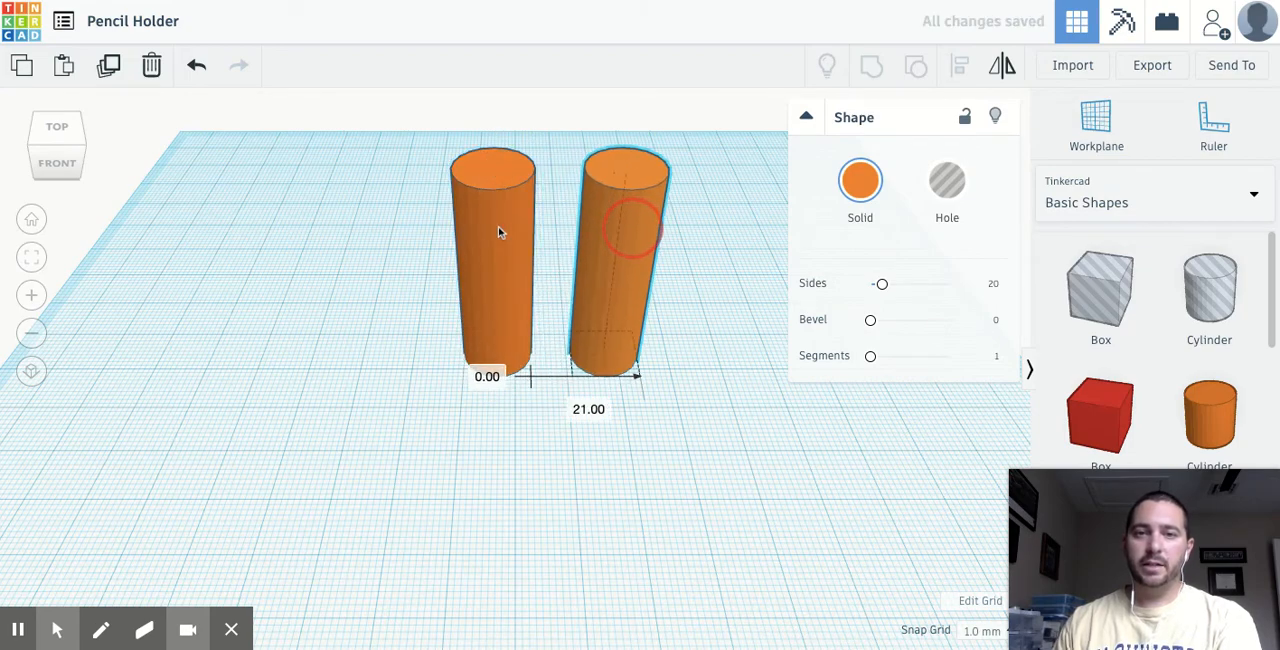
{"action": "left_click", "coordinate": [946, 182]}
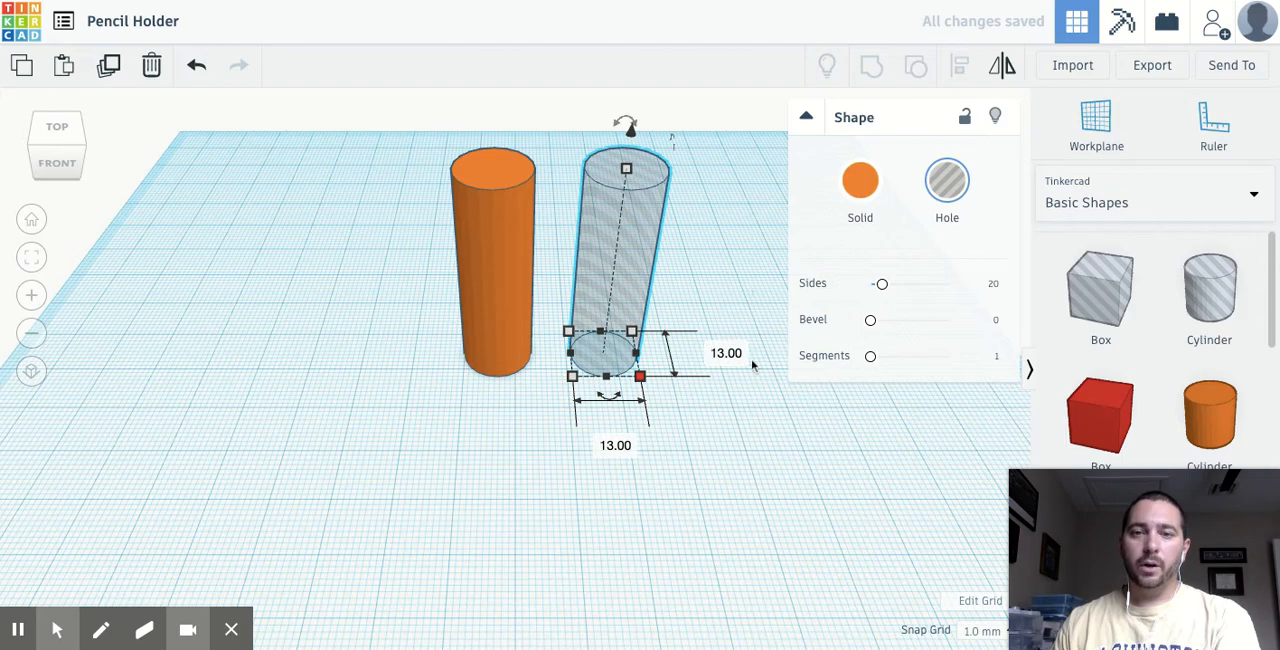
{"action": "left_click", "coordinate": [726, 353]}
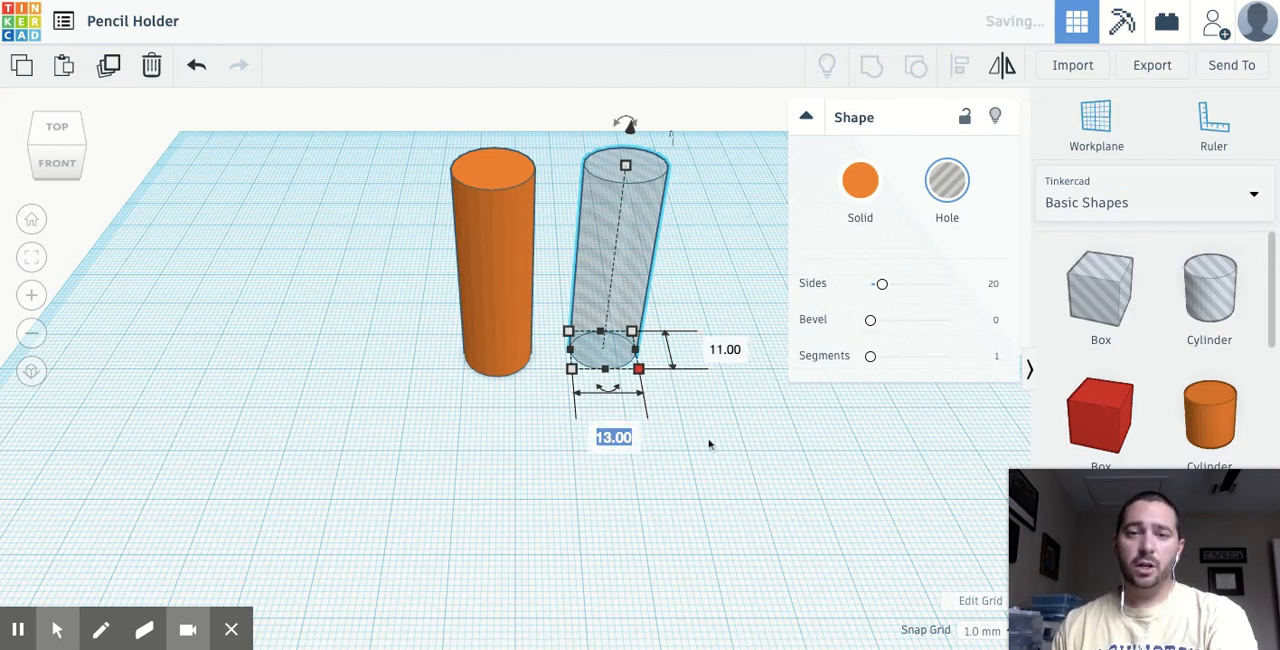
{"action": "type", "text": "11"}
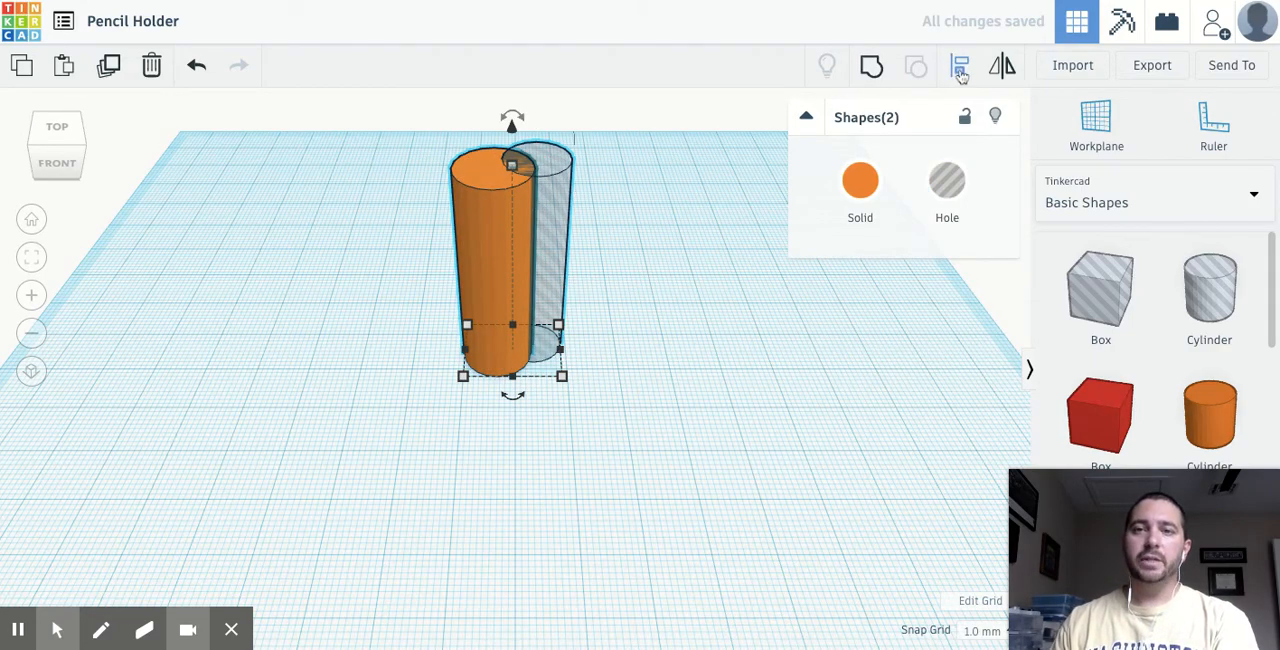
Step: Align the hole centred with the solid cylinder, then select the hole
{"action": "left_click", "coordinate": [959, 65]}
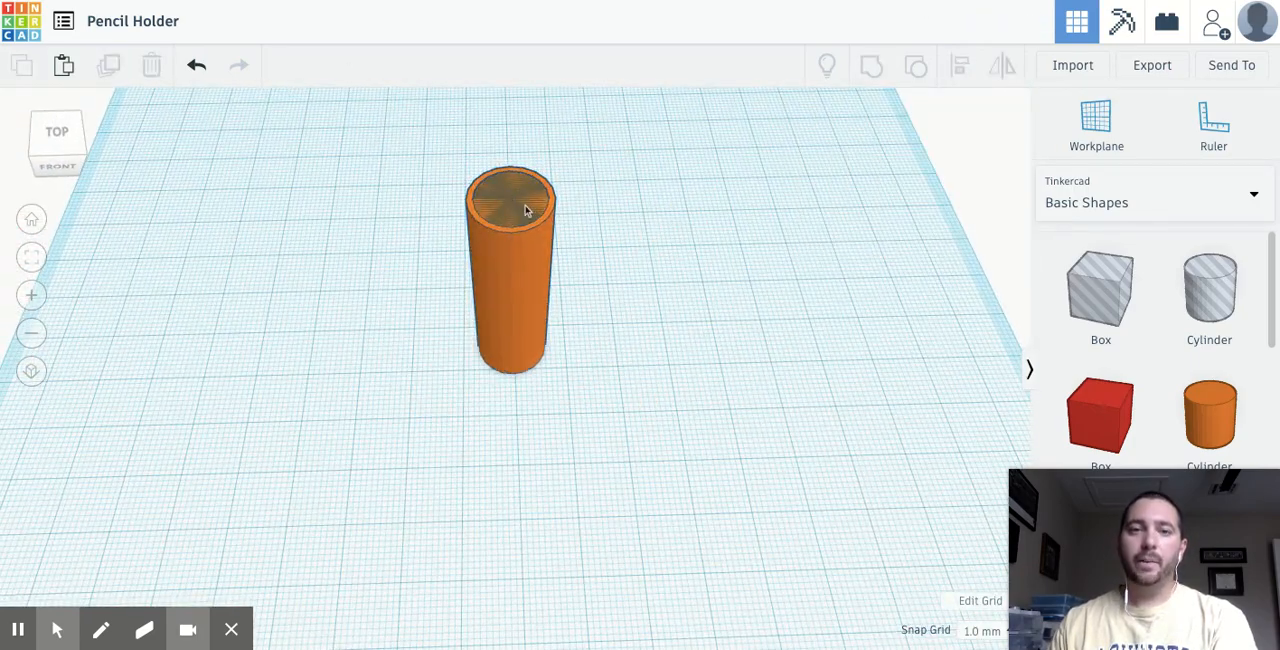
{"action": "left_click", "coordinate": [511, 270]}
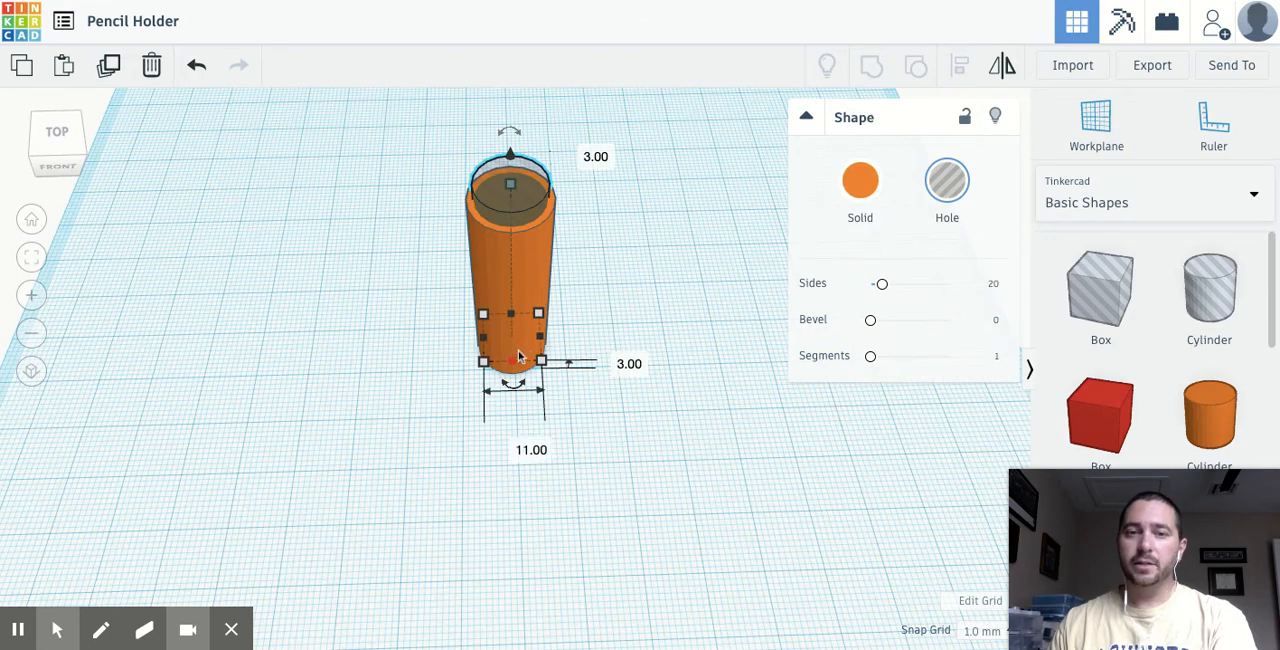
{"action": "mouse_move", "coordinate": [613, 345]}
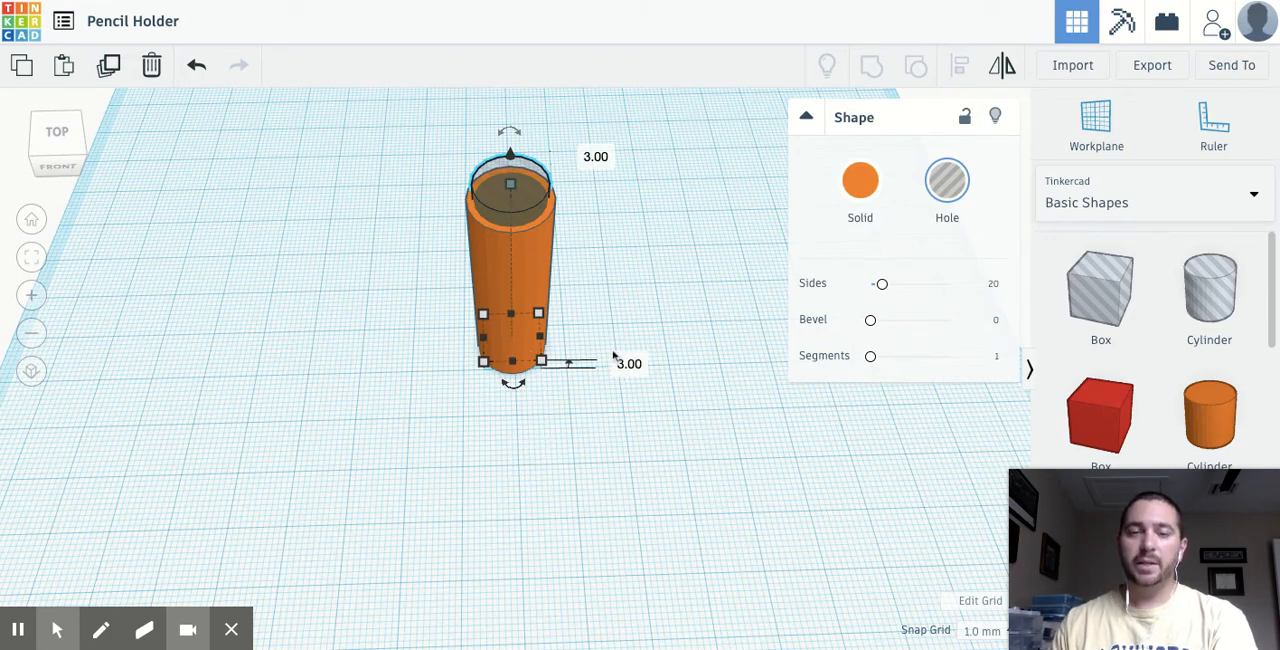
{"action": "mouse_move", "coordinate": [389, 188]}
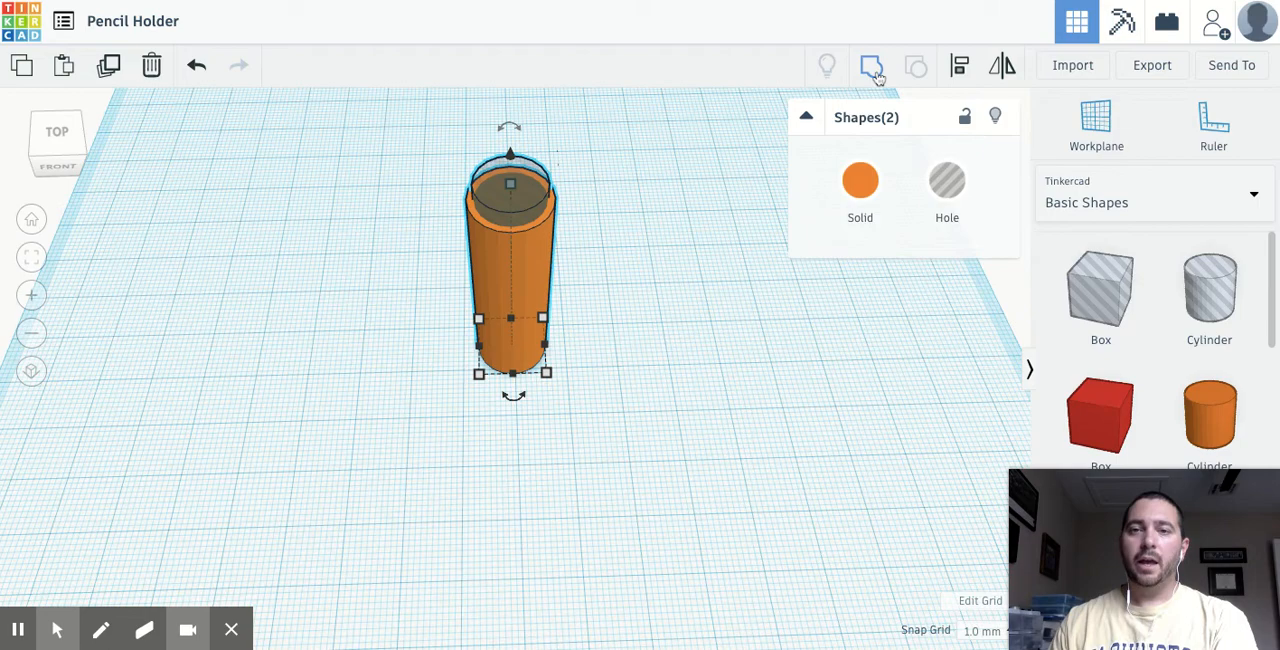
{"action": "mouse_move", "coordinate": [871, 66]}
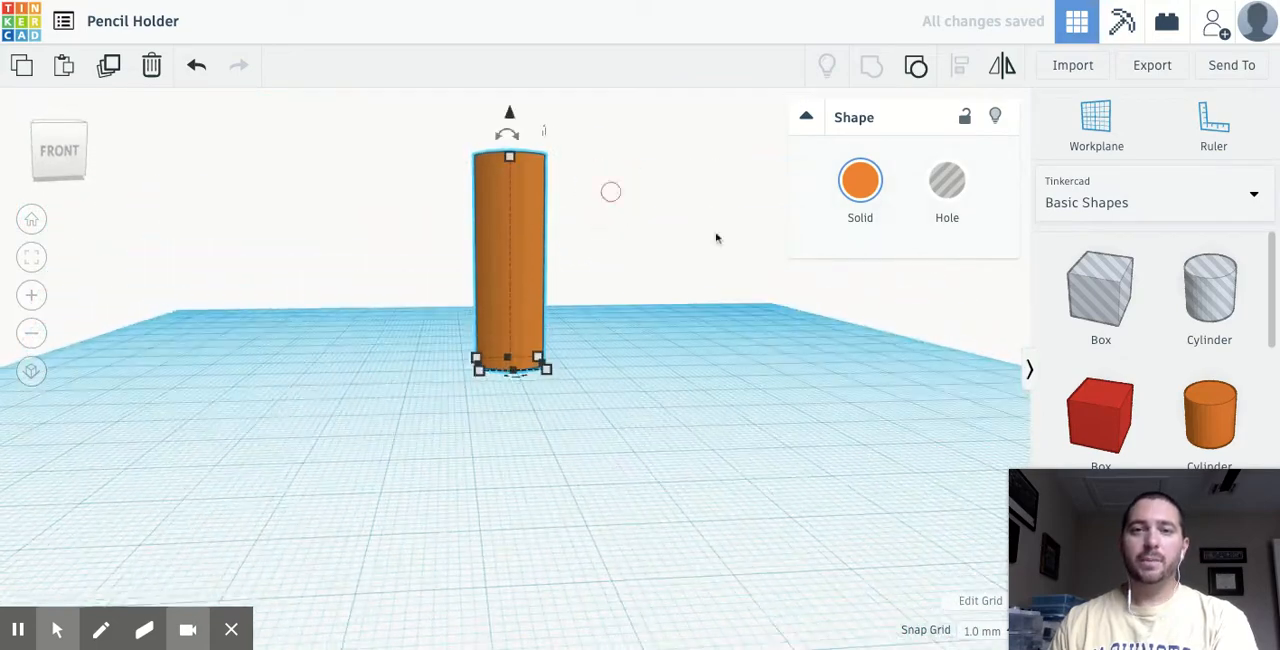
Step: Group the solid and hole cylinders into one hollow tube, keeping it solid orange
{"action": "left_click", "coordinate": [946, 180]}
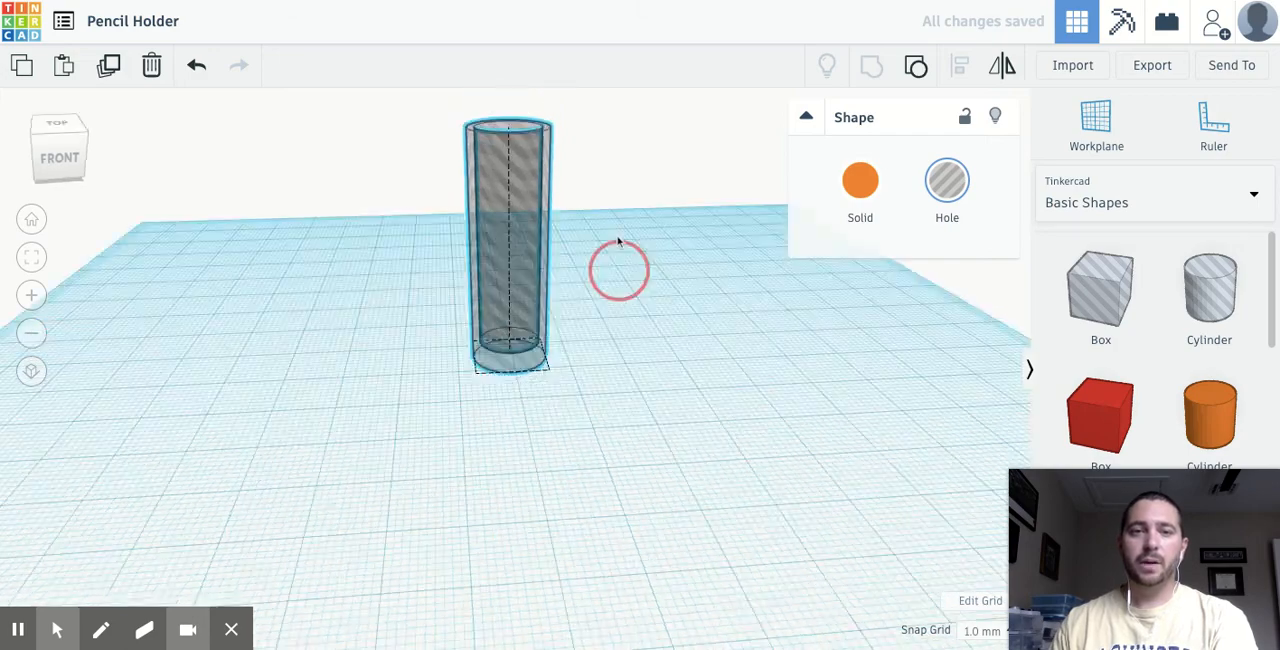
{"action": "left_click", "coordinate": [860, 180]}
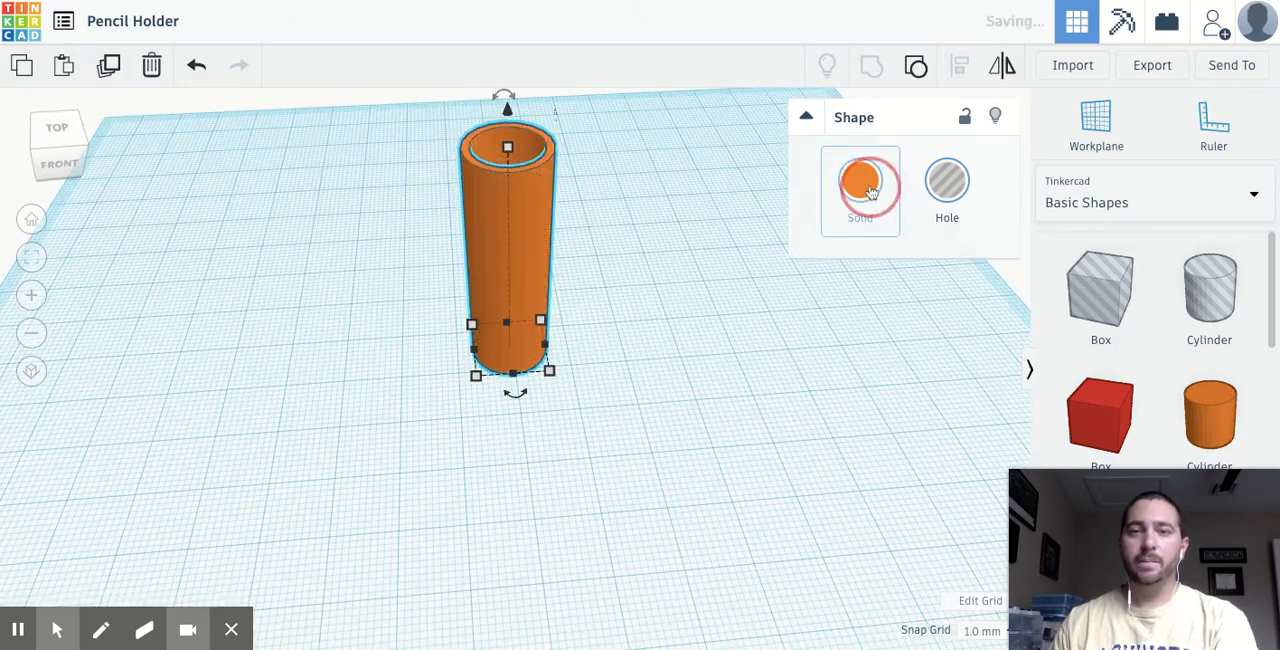
{"action": "left_click", "coordinate": [860, 180]}
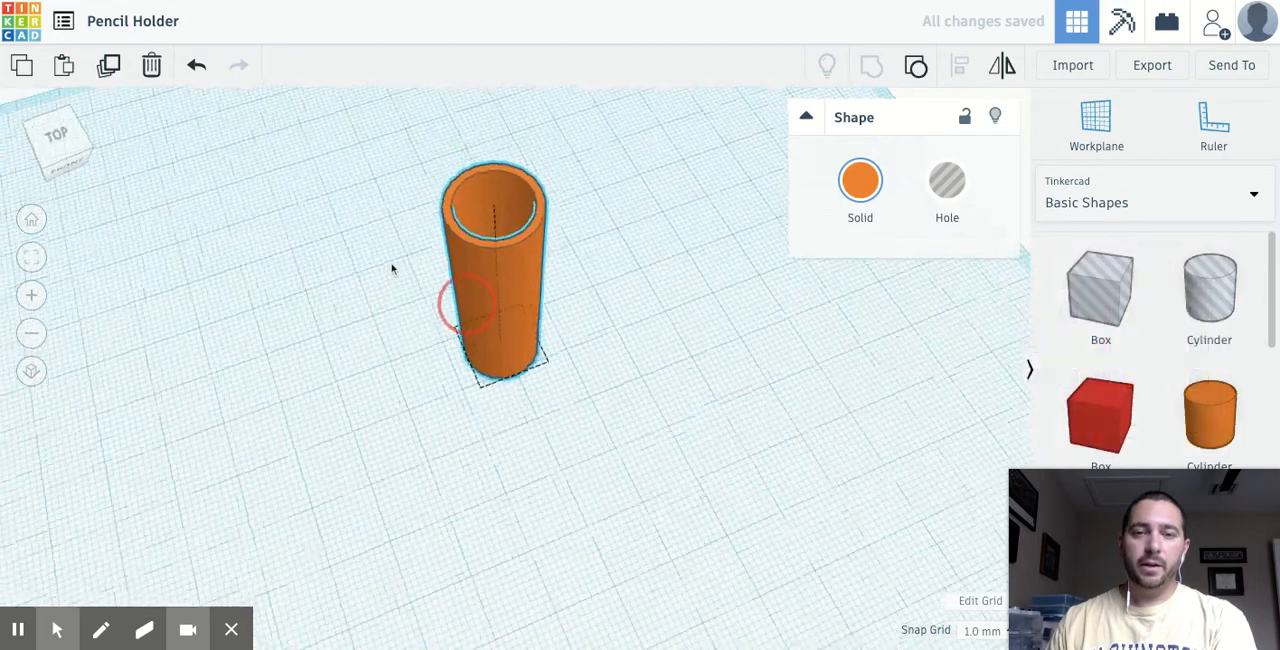
{"action": "left_click", "coordinate": [490, 270]}
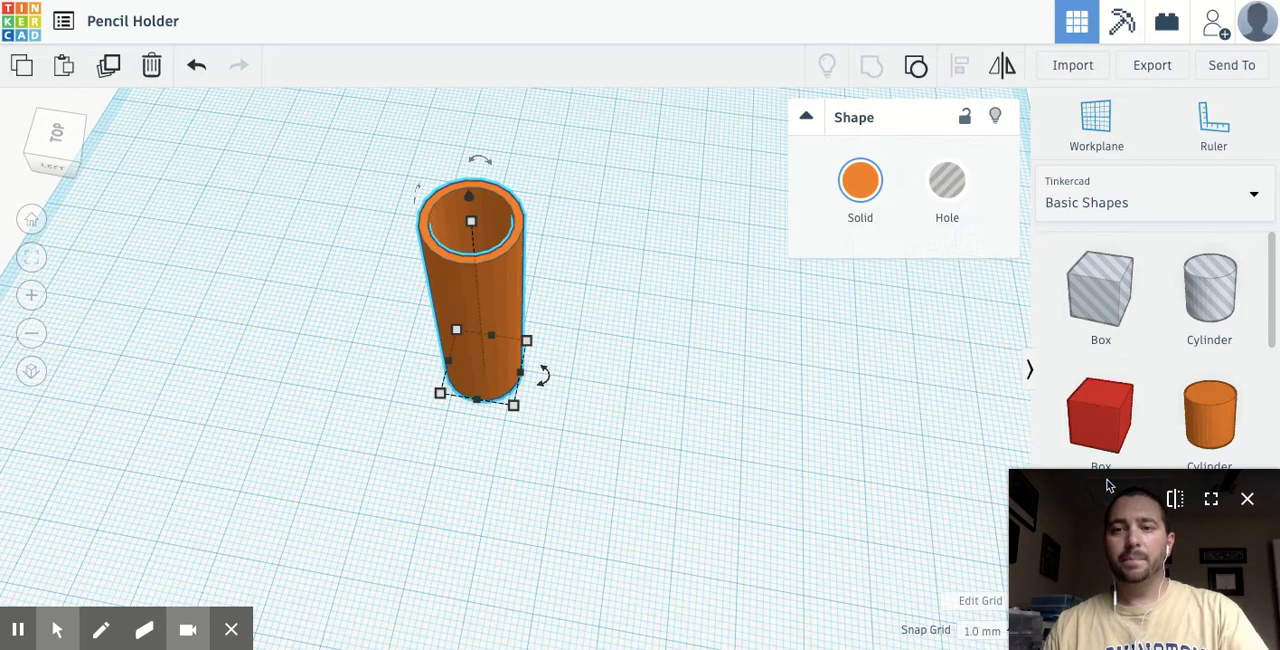
{"action": "mouse_move", "coordinate": [540, 315]}
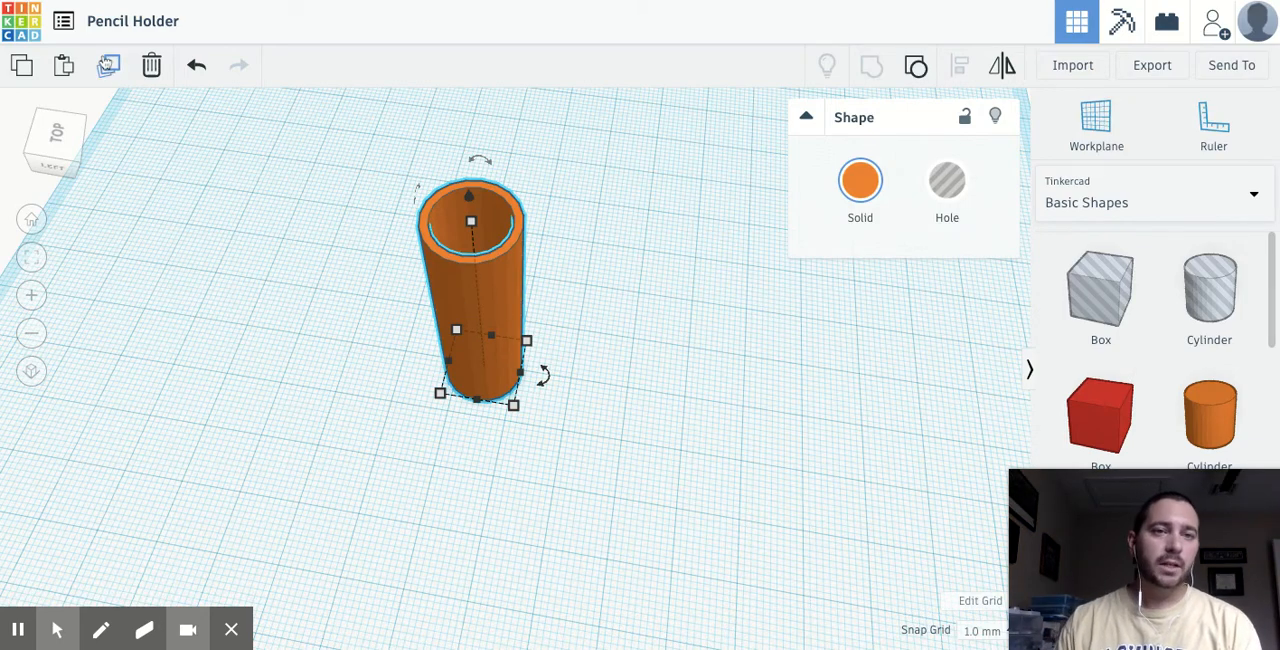
{"action": "mouse_move", "coordinate": [108, 65]}
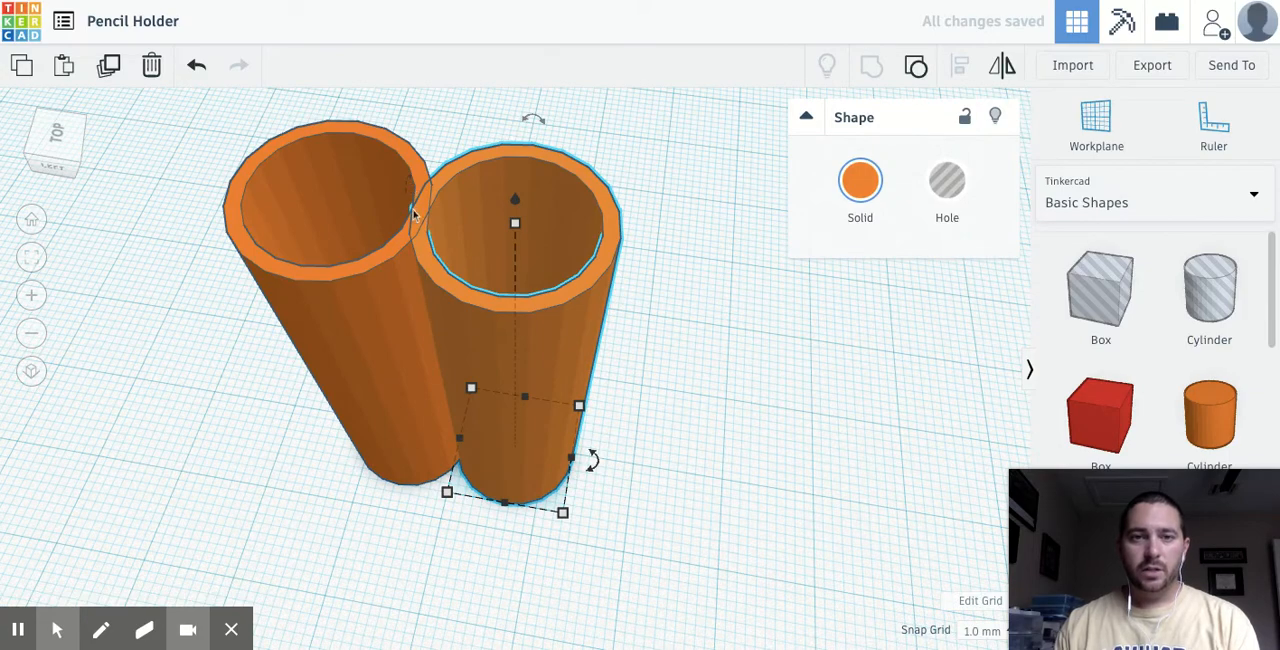
{"action": "mouse_move", "coordinate": [402, 218]}
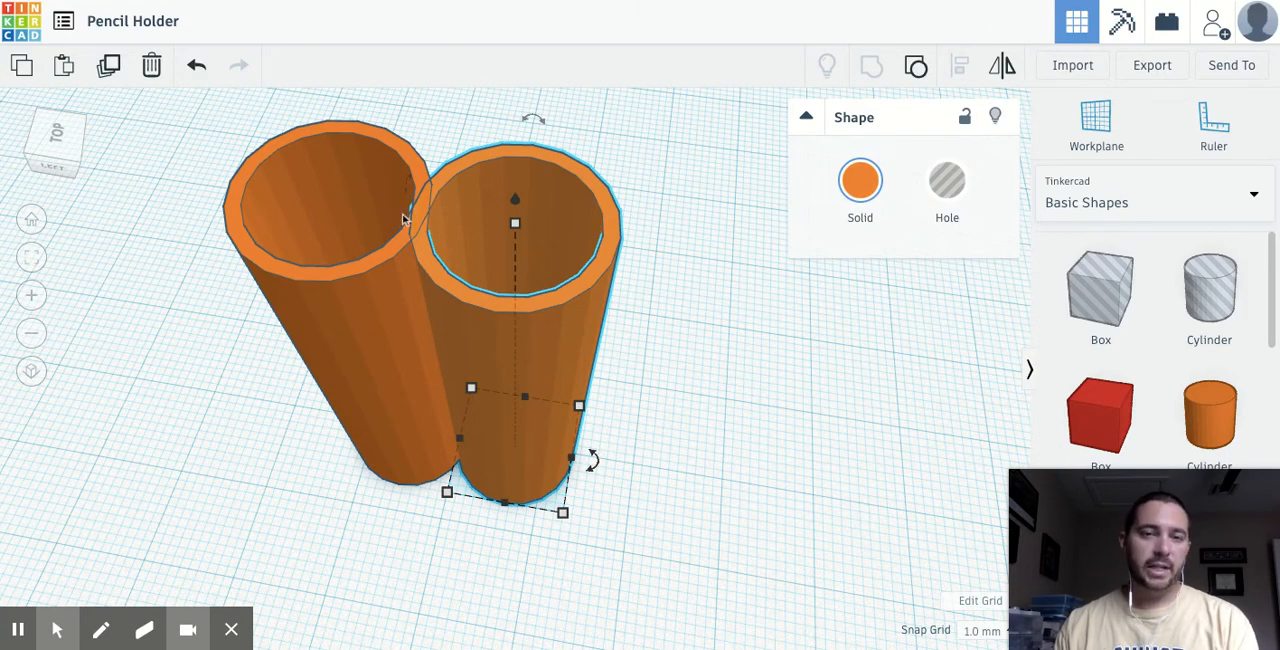
{"action": "mouse_move", "coordinate": [416, 244]}
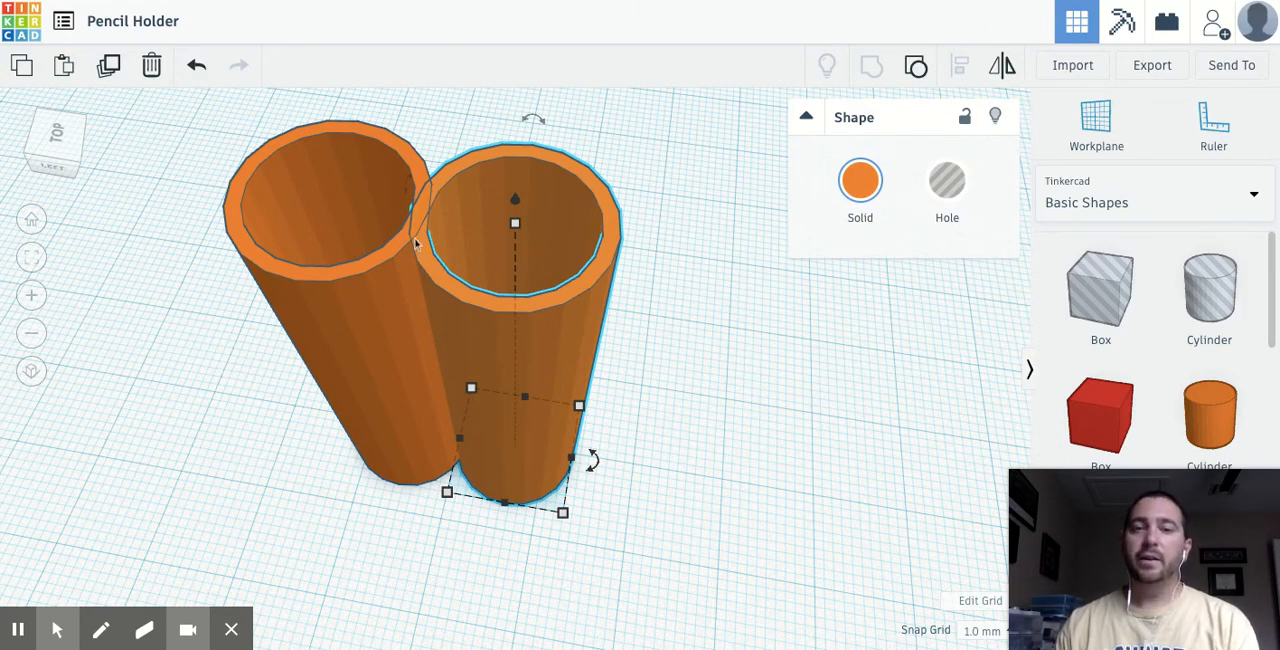
{"action": "mouse_move", "coordinate": [109, 65]}
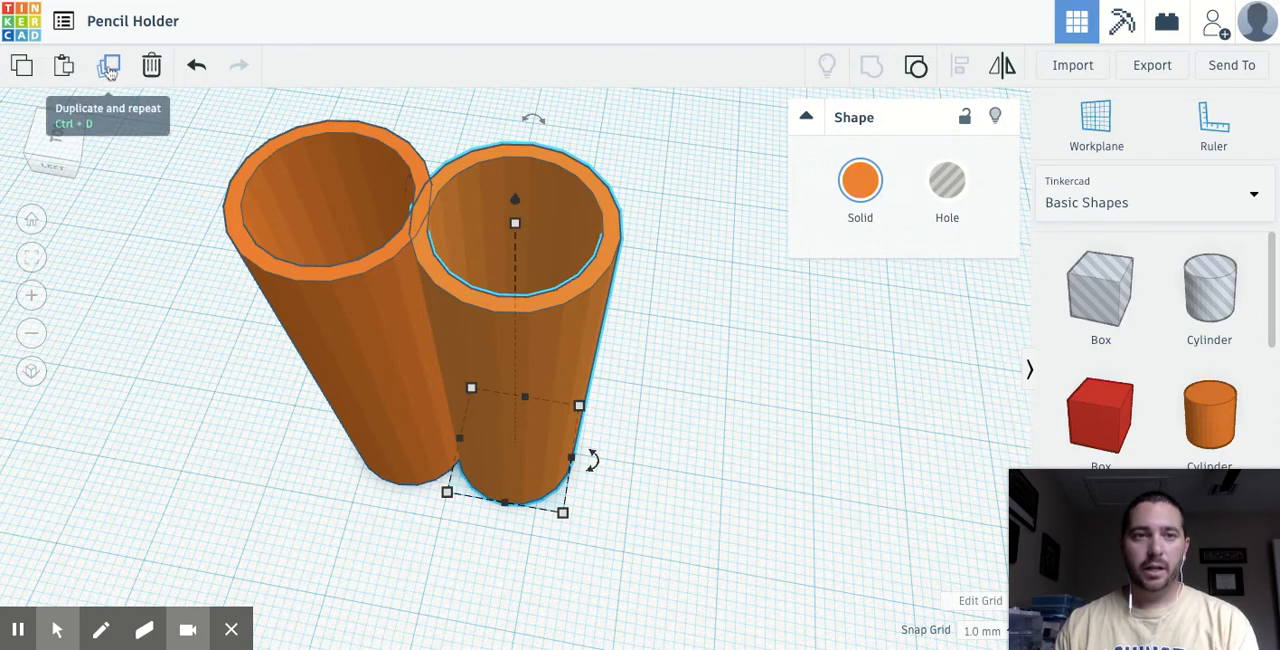
{"action": "mouse_move", "coordinate": [323, 208]}
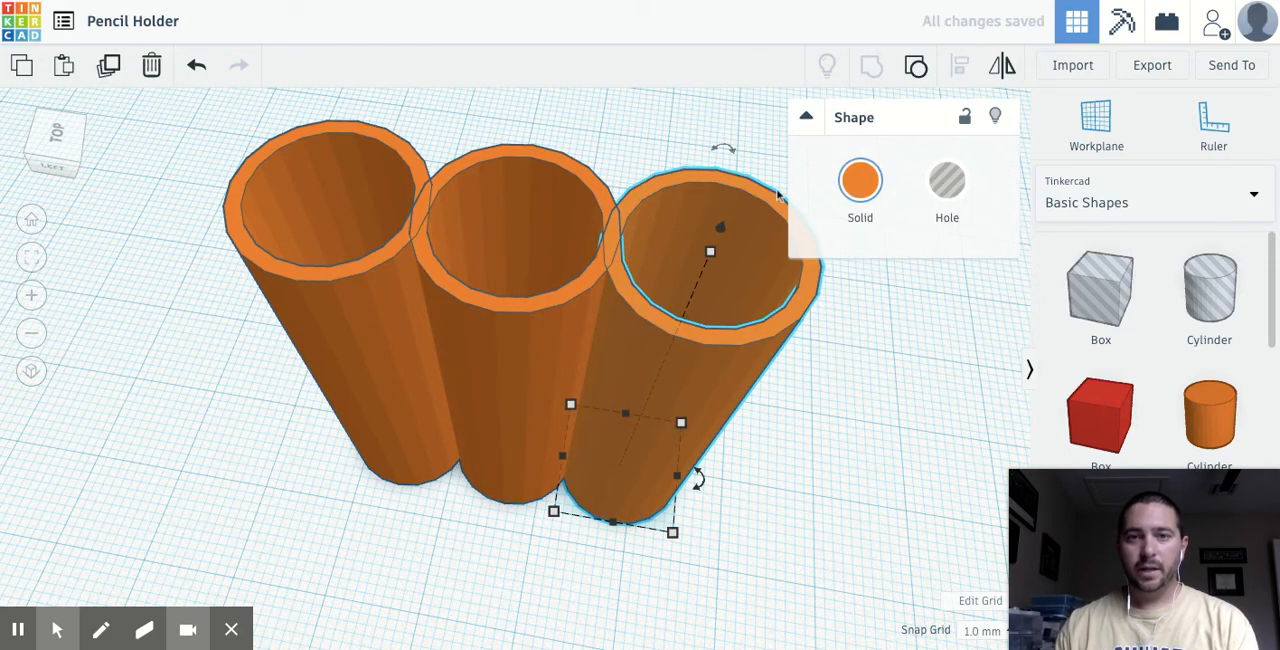
{"action": "mouse_move", "coordinate": [659, 210]}
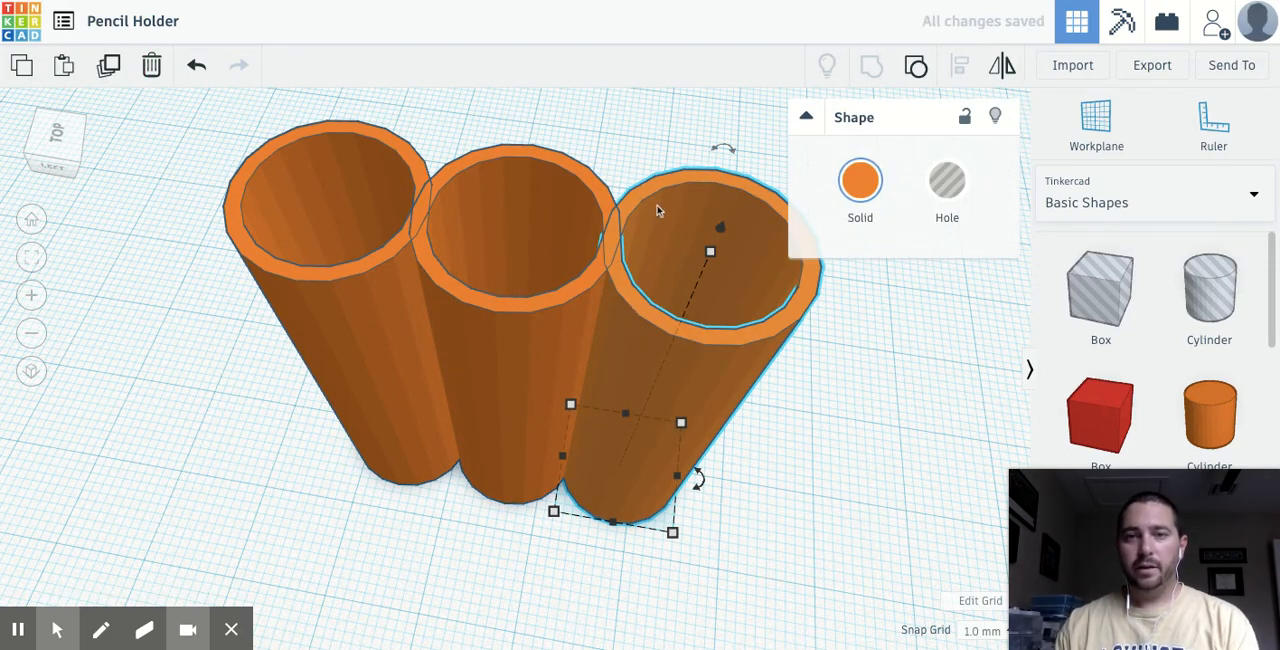
{"action": "mouse_move", "coordinate": [635, 238]}
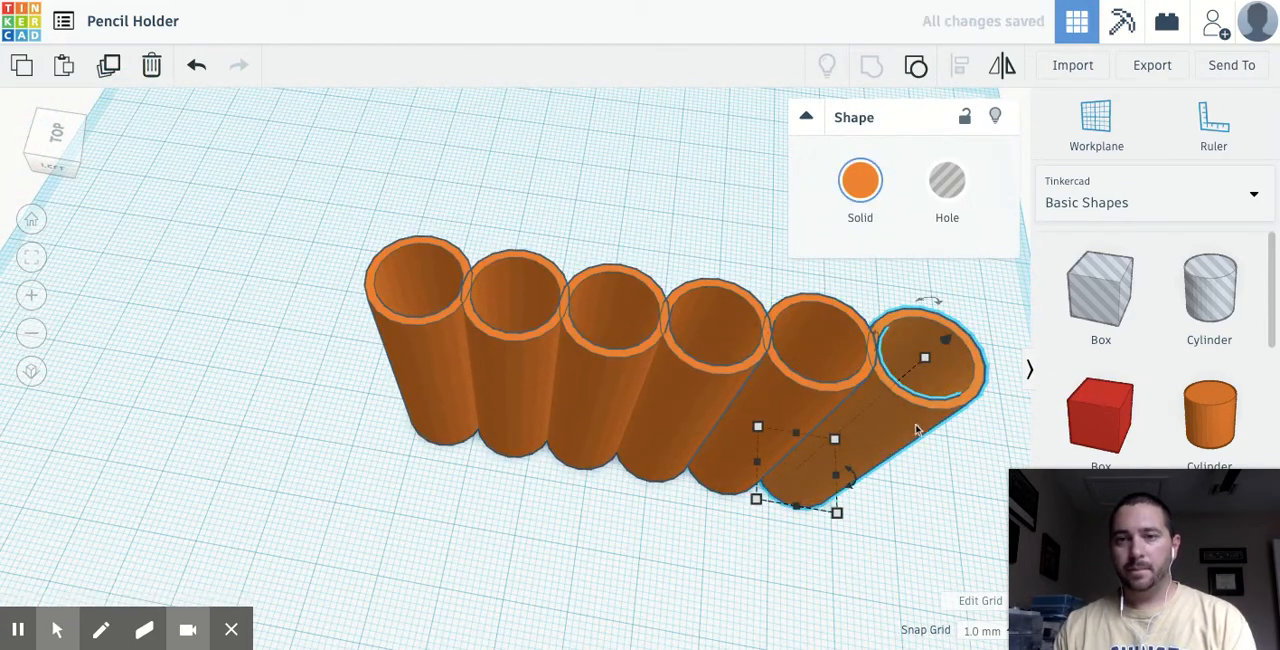
Step: Select the back tubes to move into the triangular cluster
{"action": "left_click", "coordinate": [915, 407]}
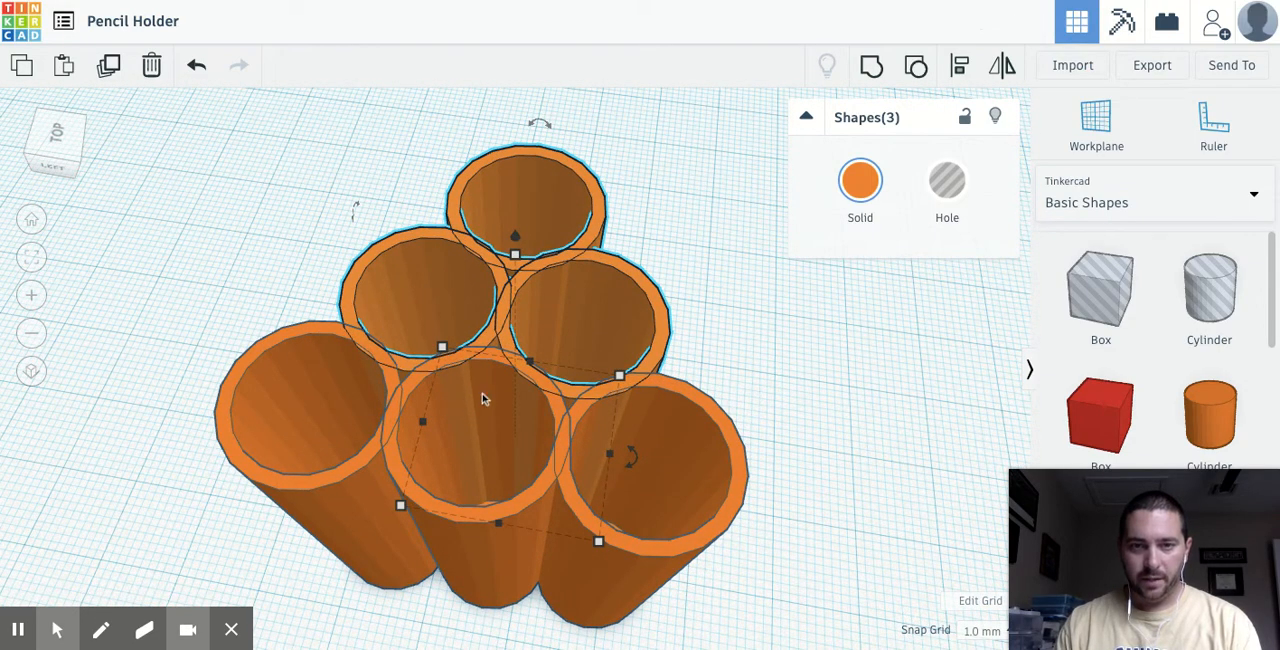
{"action": "mouse_move", "coordinate": [617, 412]}
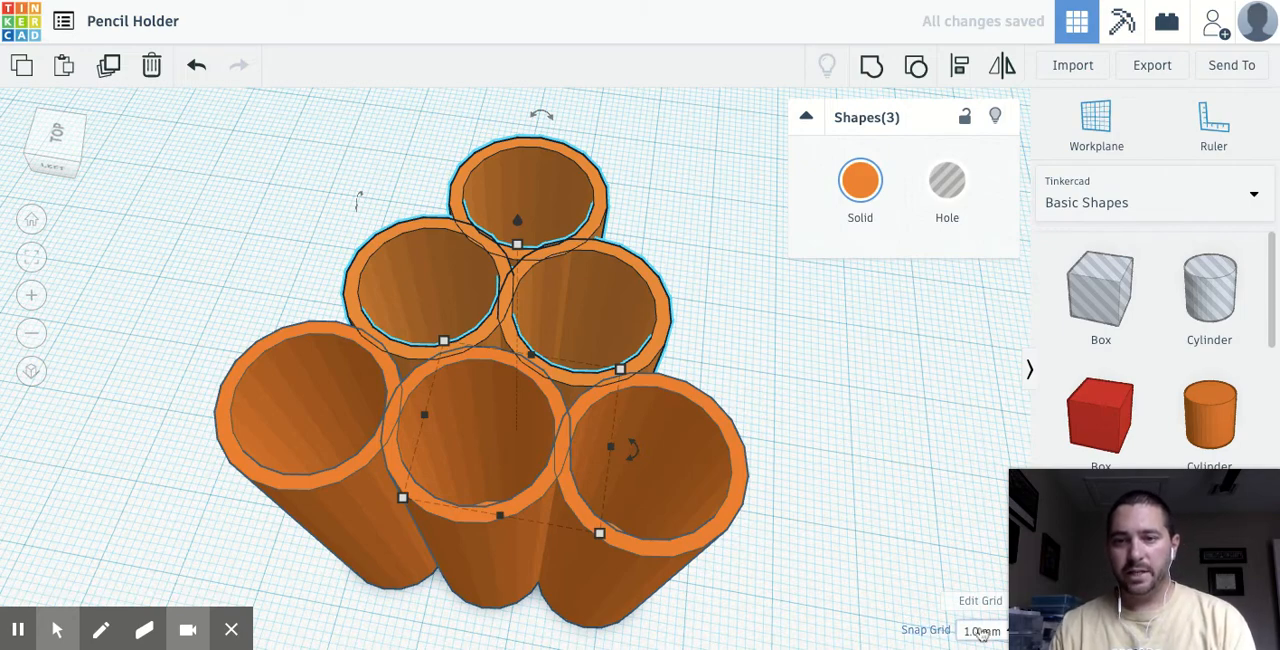
Step: Set snap grid to 0.5 mm and change the back tube's colour
{"action": "left_click", "coordinate": [982, 630]}
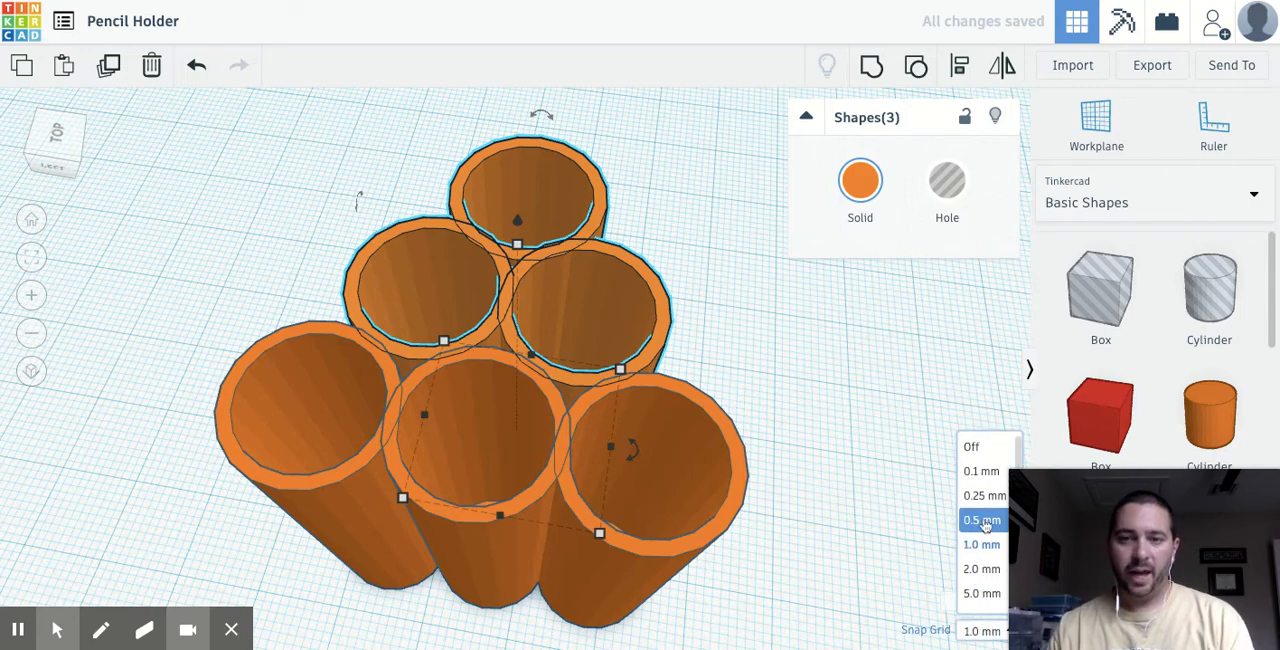
{"action": "left_click", "coordinate": [981, 519]}
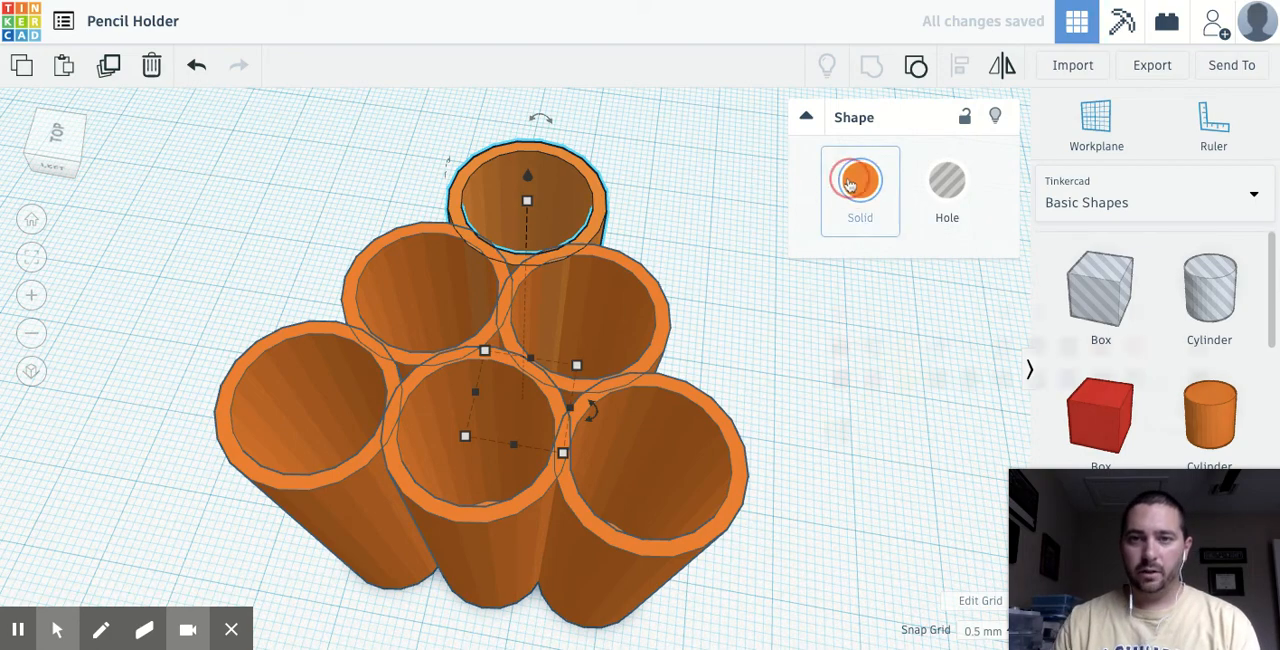
{"action": "left_click", "coordinate": [860, 183]}
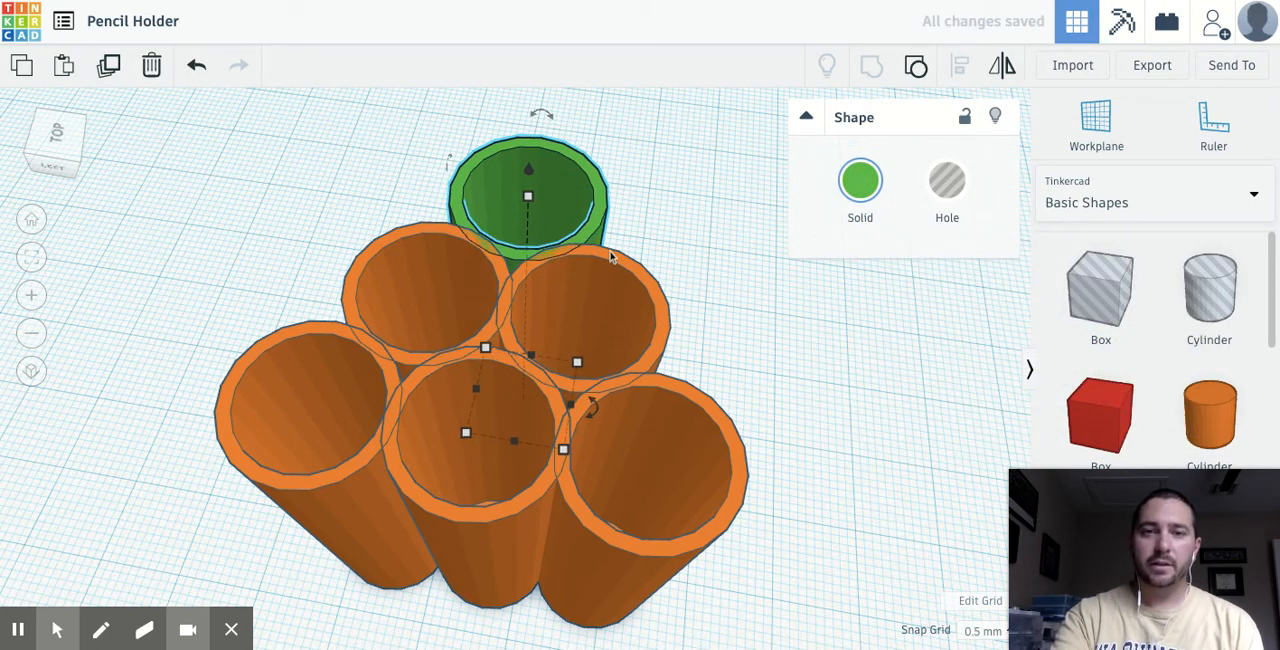
{"action": "mouse_move", "coordinate": [206, 173]}
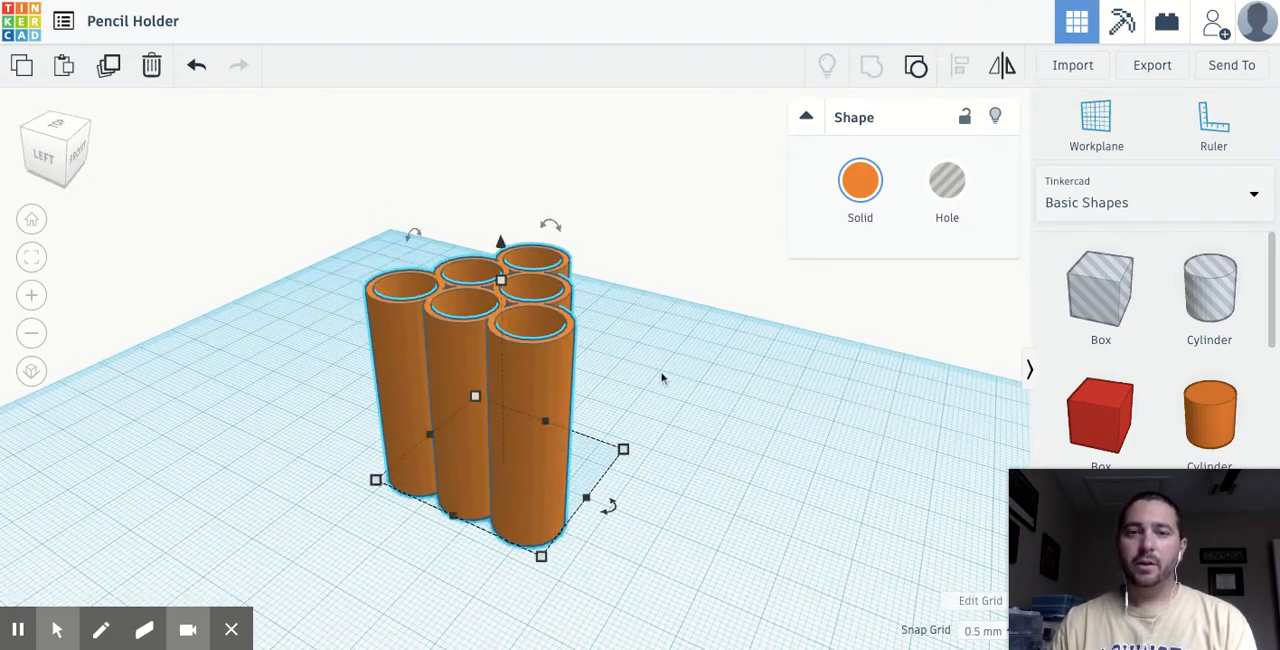
Step: Add a new cylinder for the base and drag it beneath the tube cluster
{"action": "left_click", "coordinate": [1209, 413]}
{"action": "type", "text": "50"}
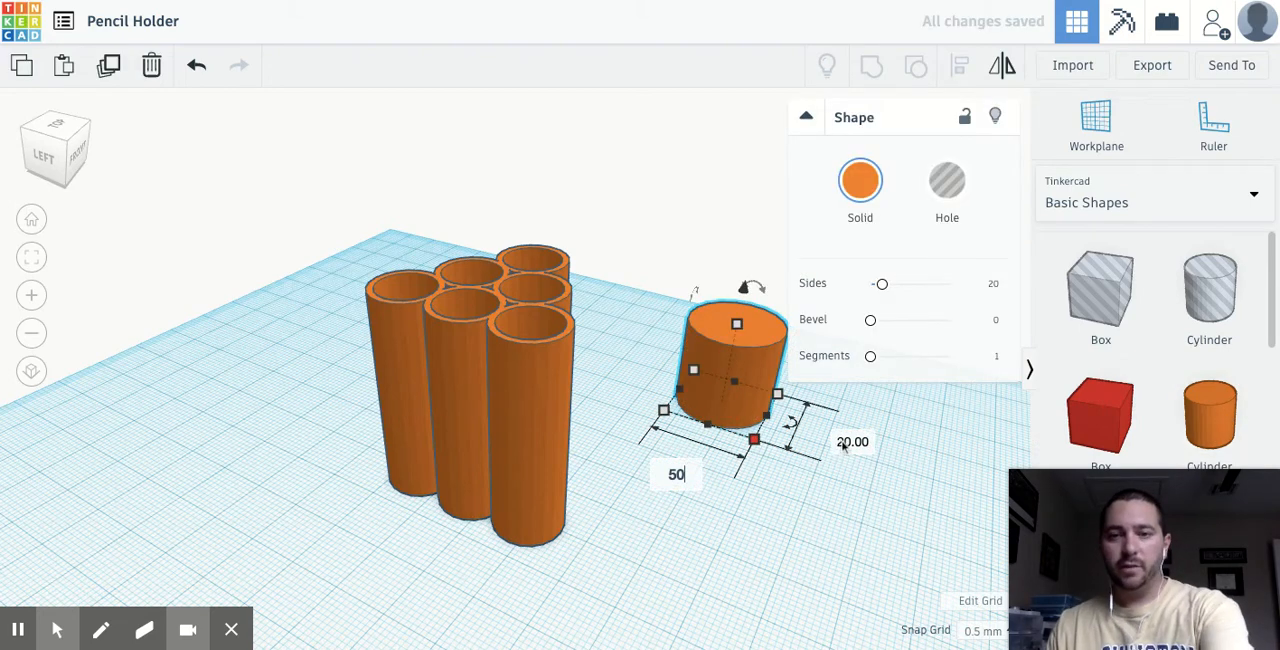
{"action": "left_click_drag", "start_coordinate": [754, 440], "coordinate": [912, 490]}
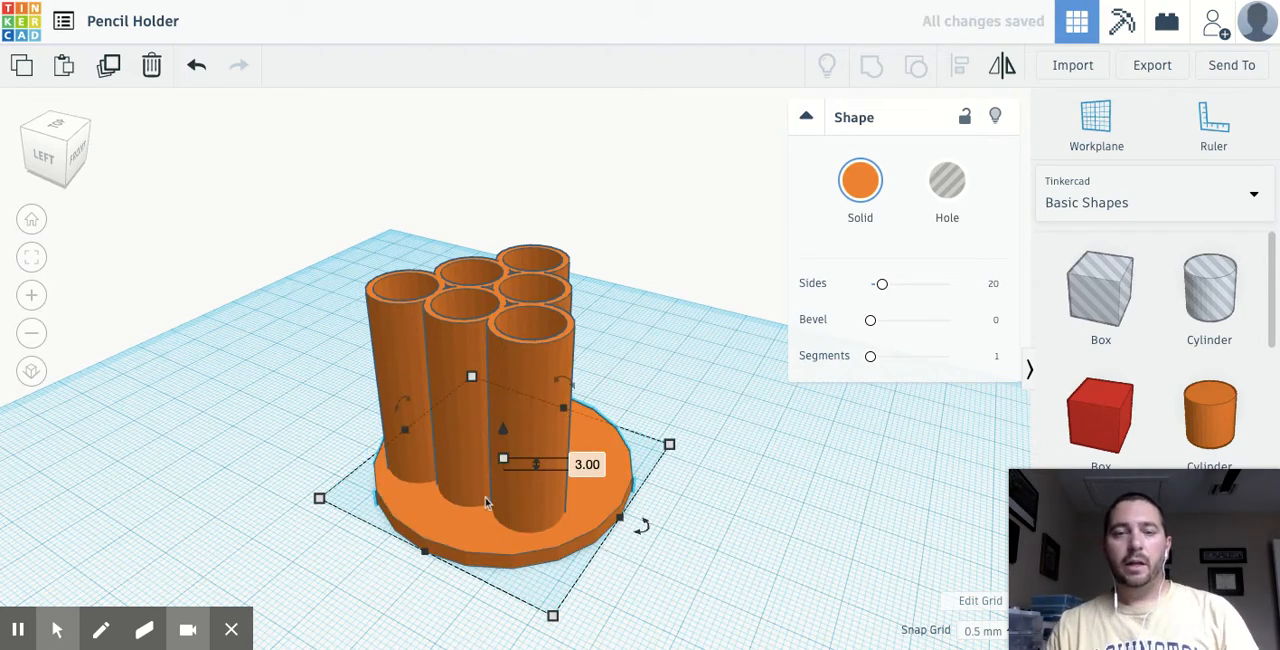
{"action": "mouse_move", "coordinate": [593, 513]}
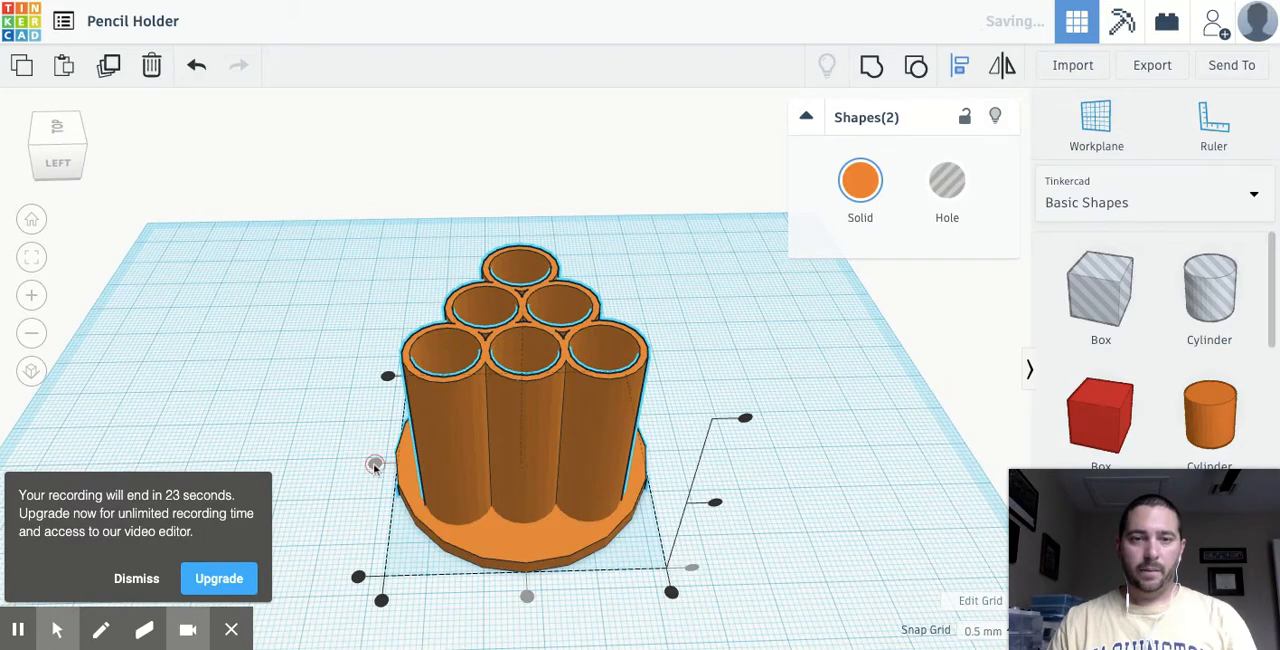
Step: Clear the selection, then select the tube cluster and base together
{"action": "left_click", "coordinate": [342, 338]}
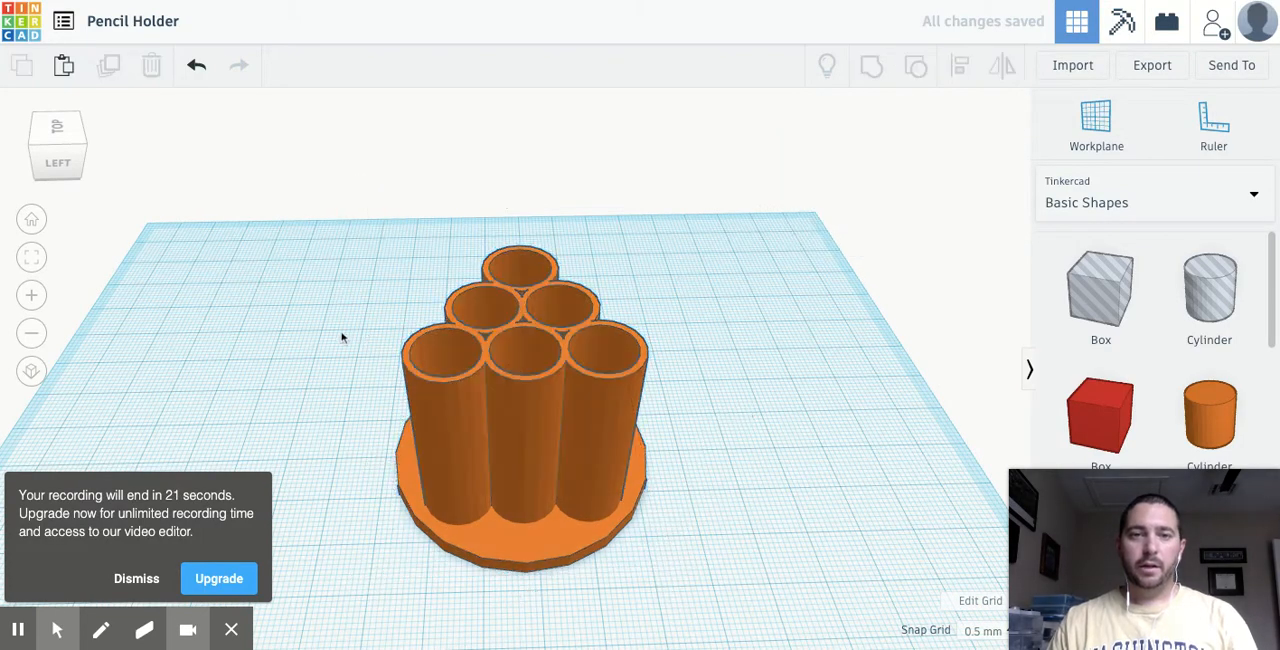
{"action": "left_click", "coordinate": [881, 66]}
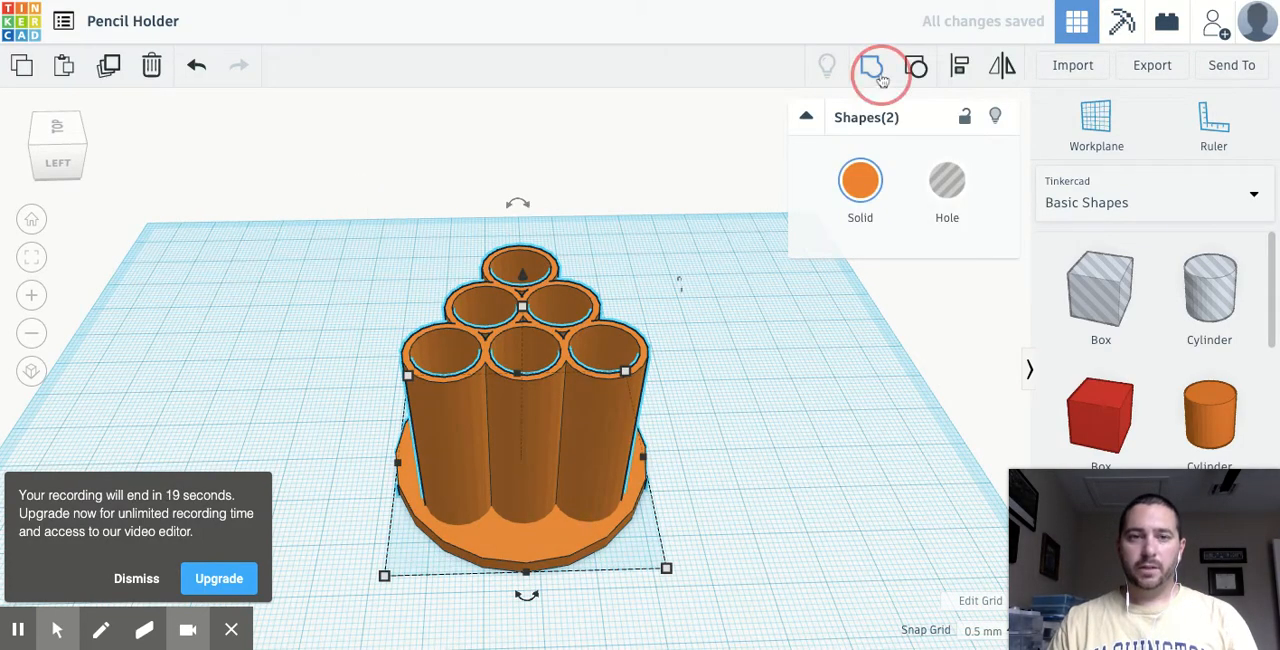